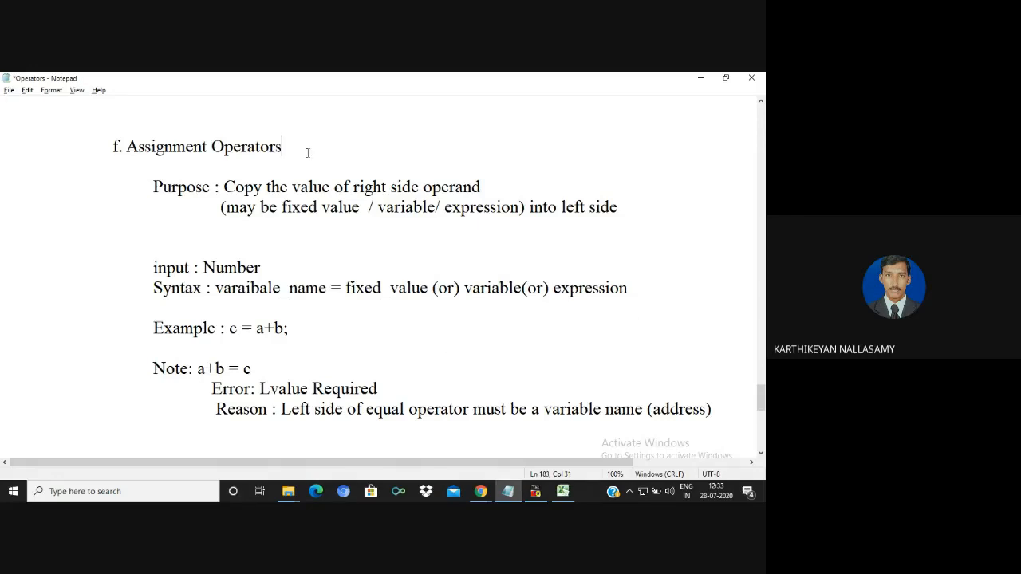
Step: Append '(=)' to the Assignment Operators heading and briefly highlight a+b in the Note equation
type("(=)")
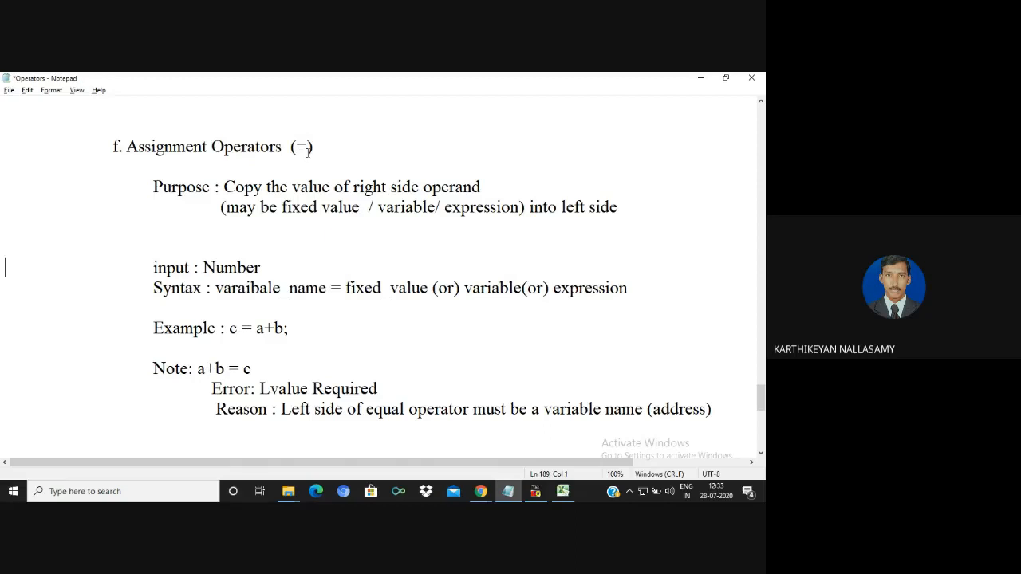
left_click(194, 367)
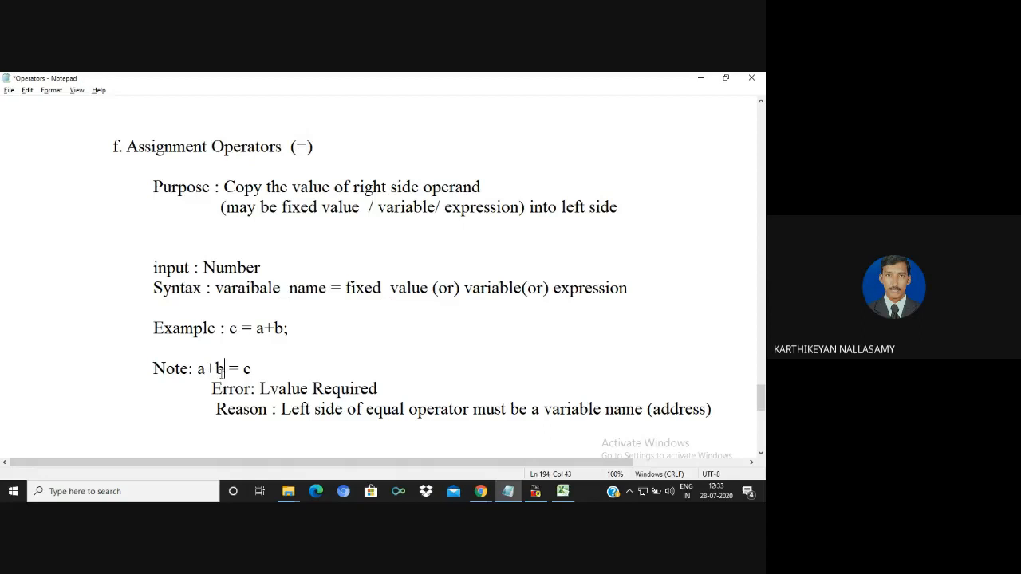
left_click_drag(227, 368, 196, 369)
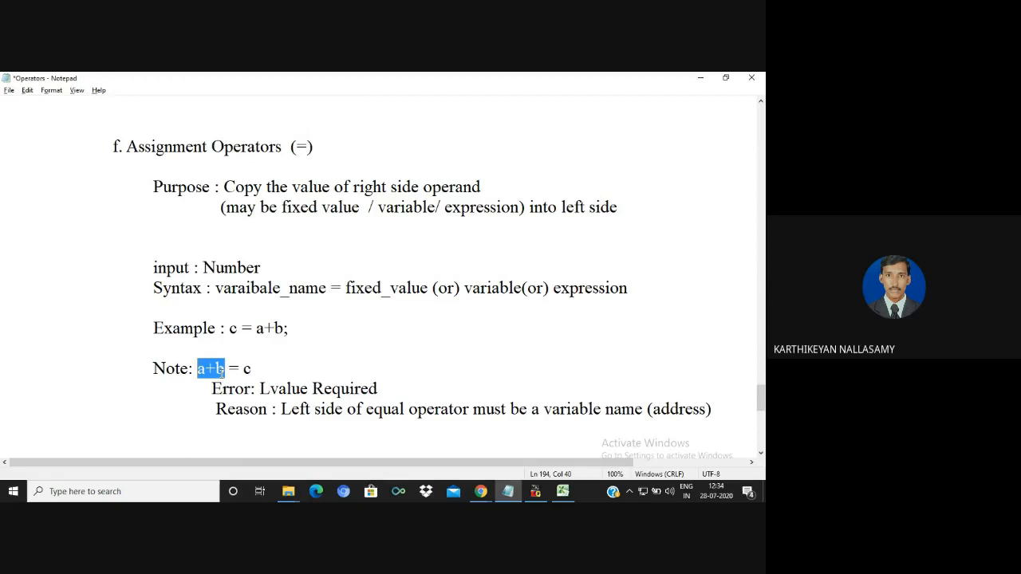
left_click(210, 369)
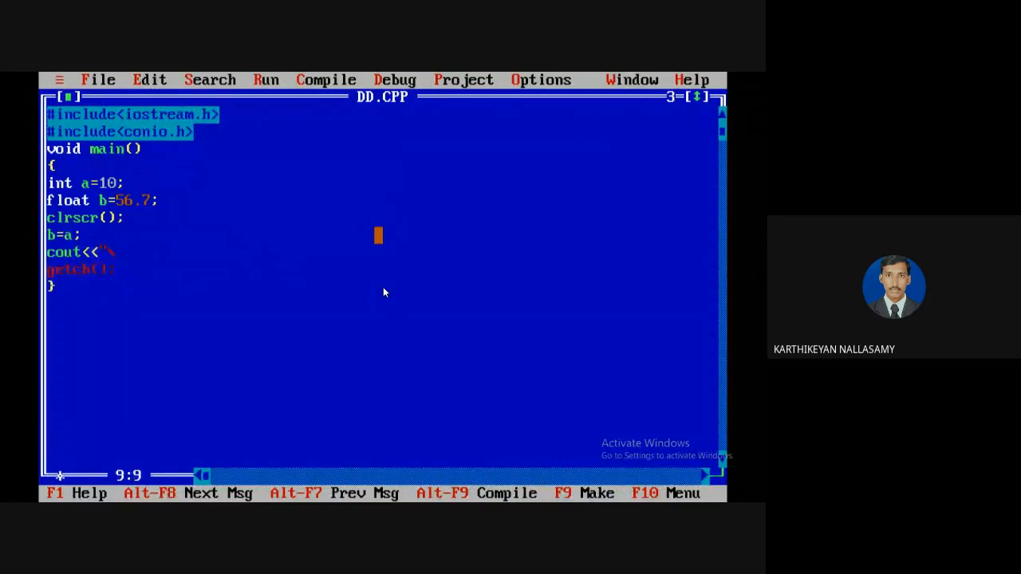
Step: Write cout<<"\n\n"<<b; and compile DD.CPP with zero errors via Alt+F9
type("\\n\\n\"<<b;")
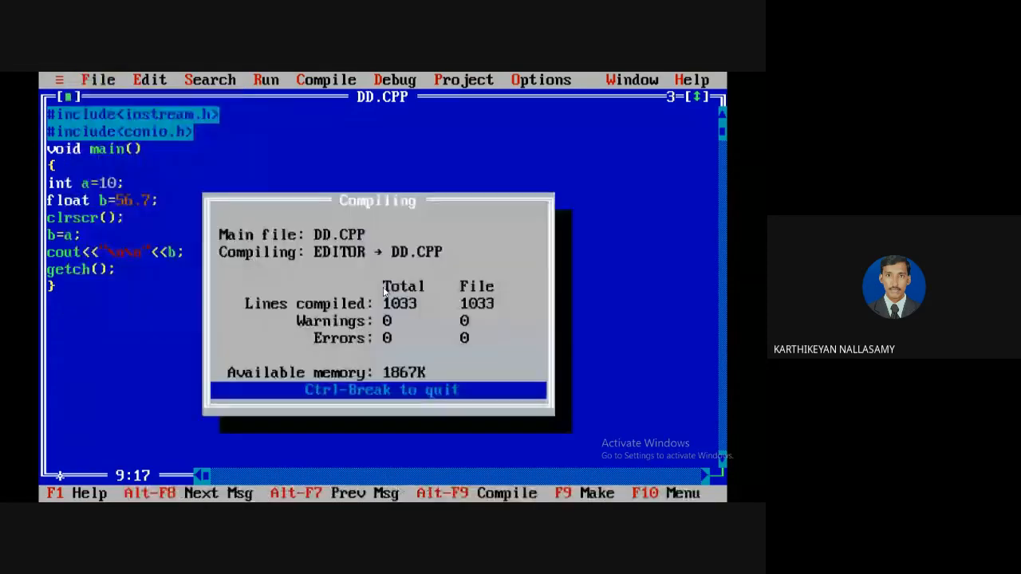
key("Enter")
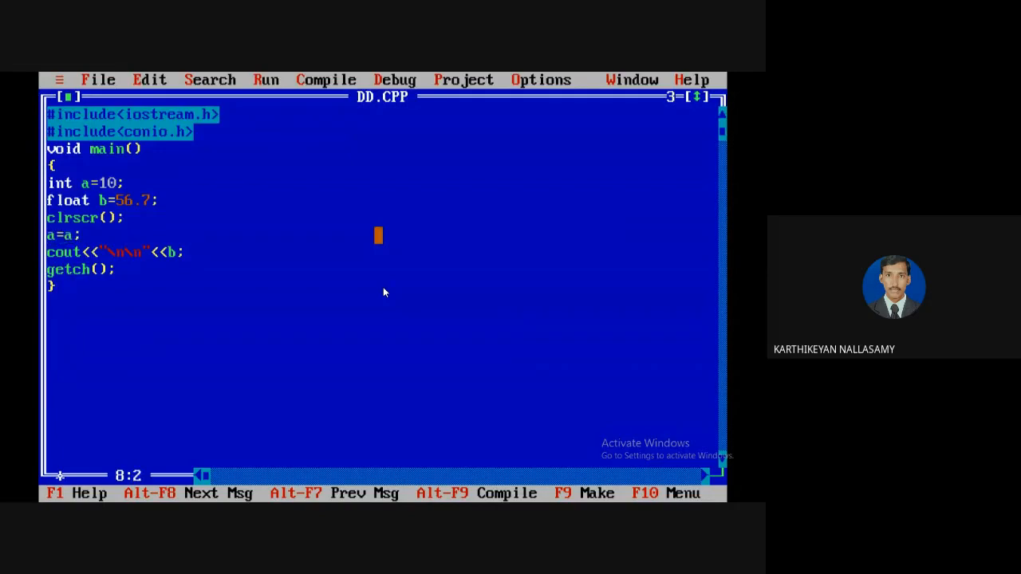
Step: Make the program assign float b to int a, print a, and run it from Run > Run
type("b")
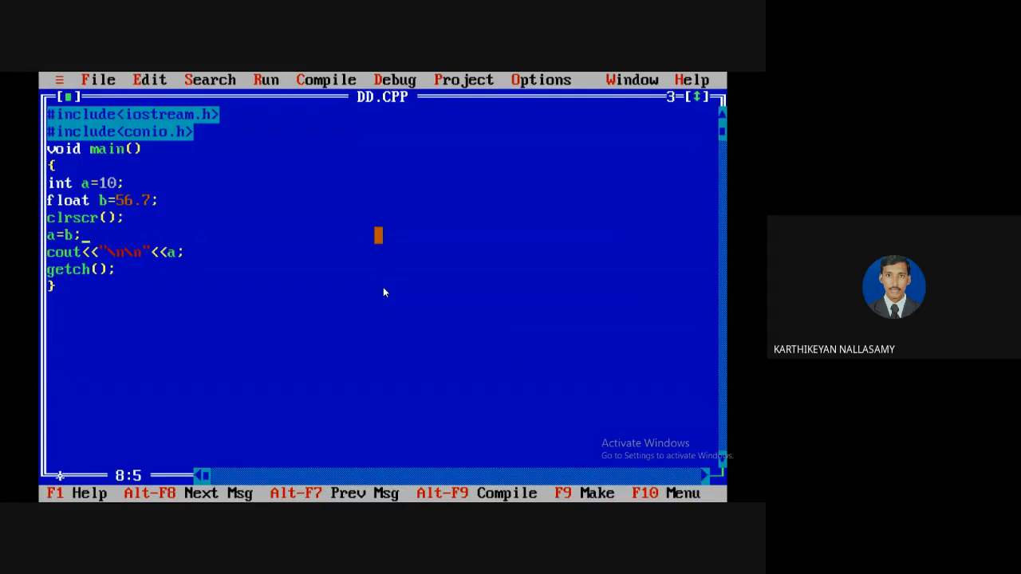
key("Left")
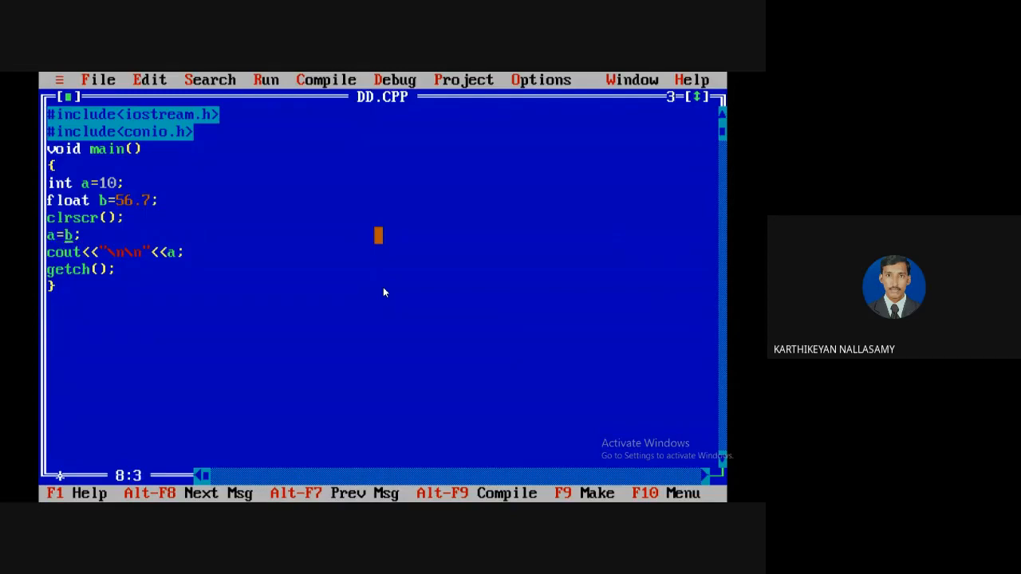
key("Left")
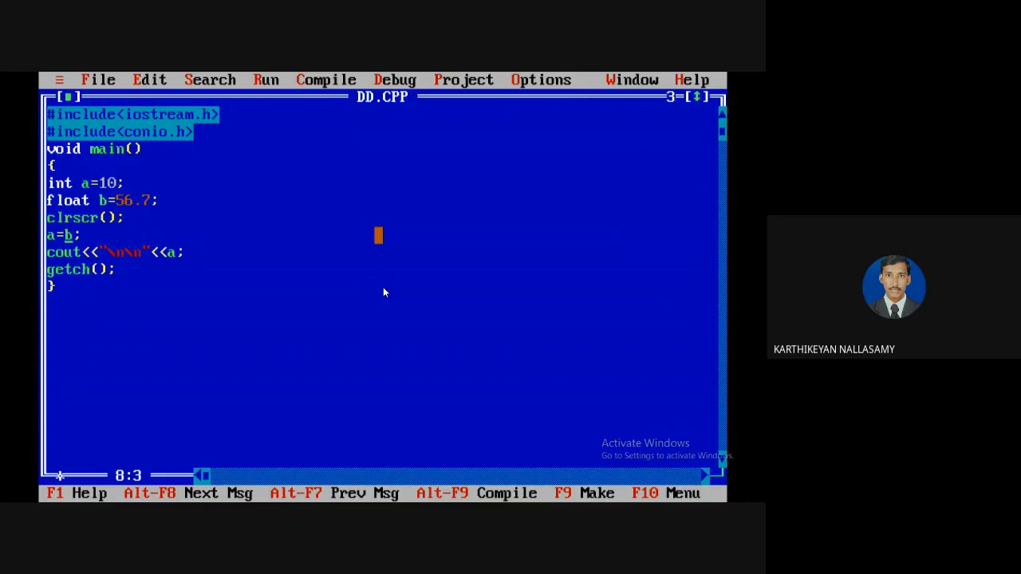
left_click(267, 80)
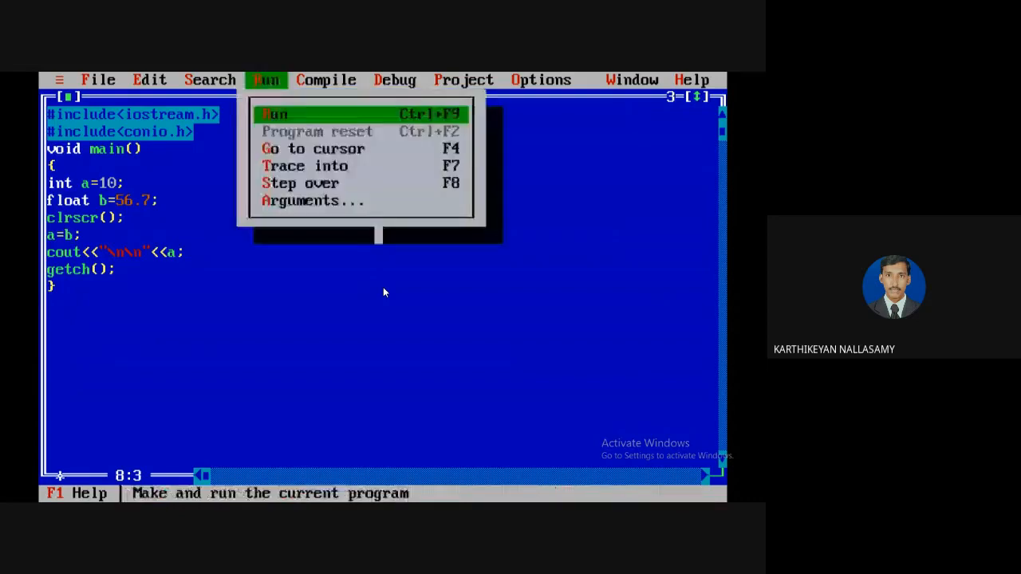
left_click(275, 114)
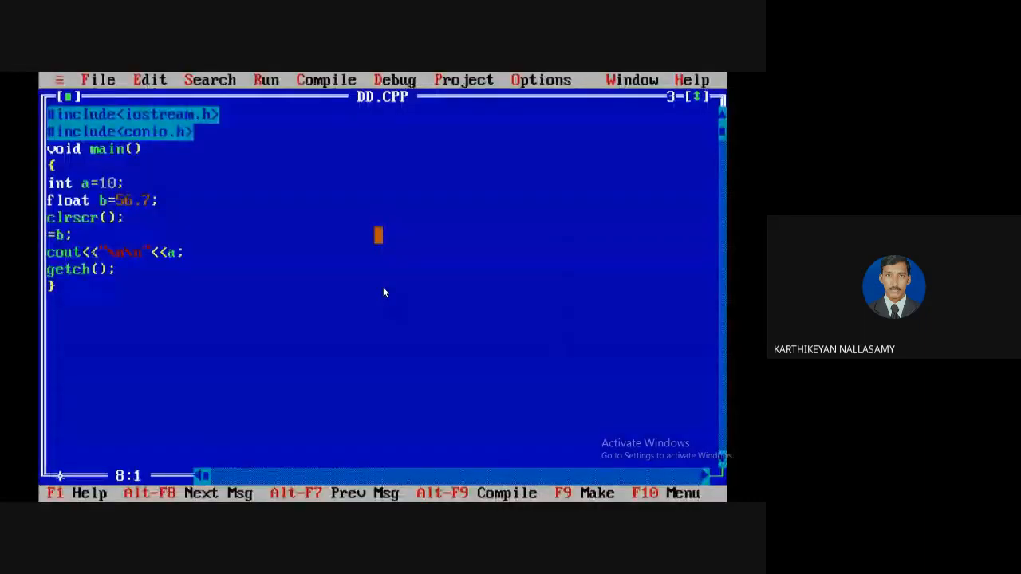
Step: Compile 5=b to raise the Lvalue required error, then restore a on the left side
type("5")
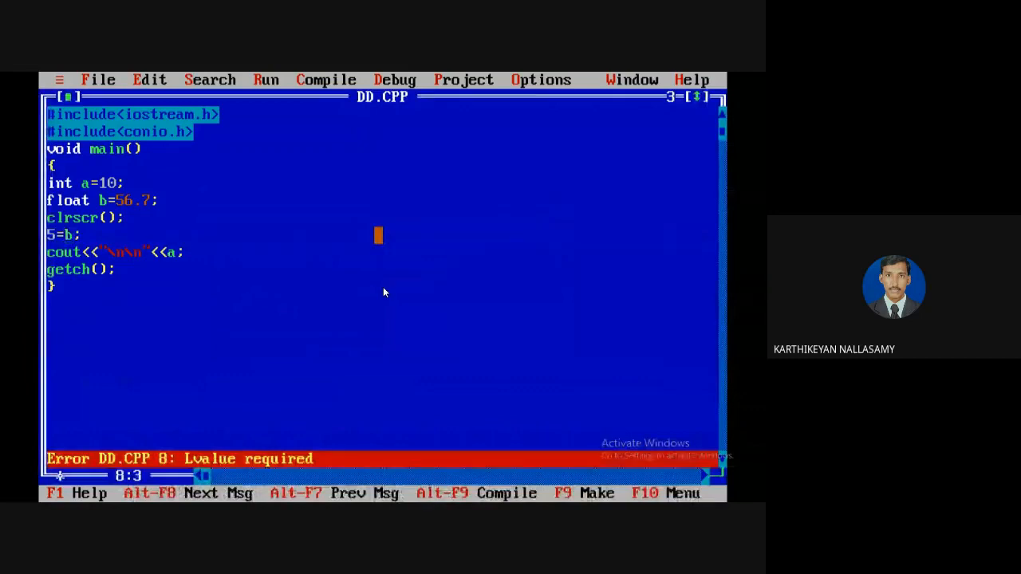
type("a+")
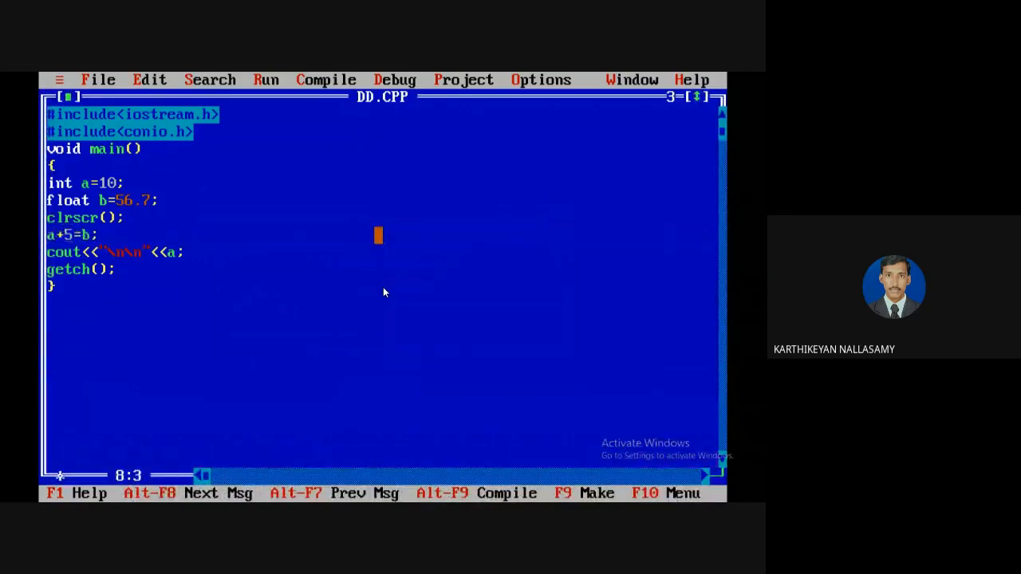
left_click(265, 80)
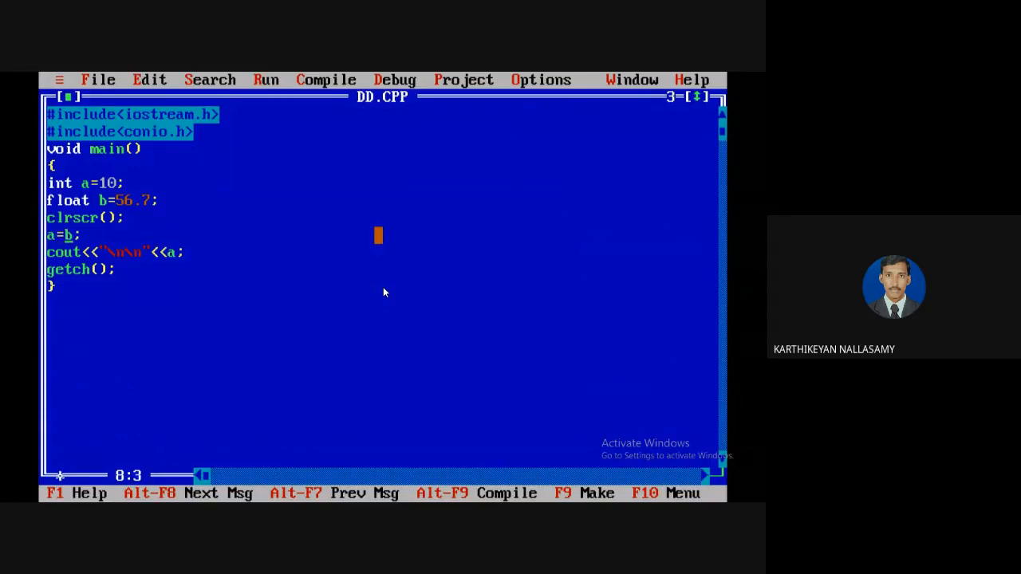
Step: Rewrite the assignment as a=7+6*3;
type("7")
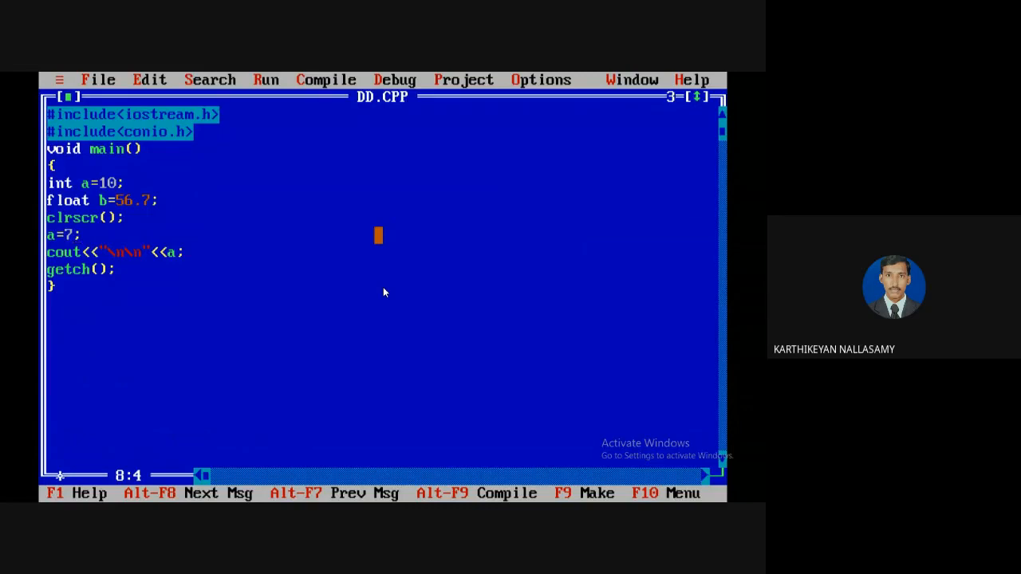
type("+7")
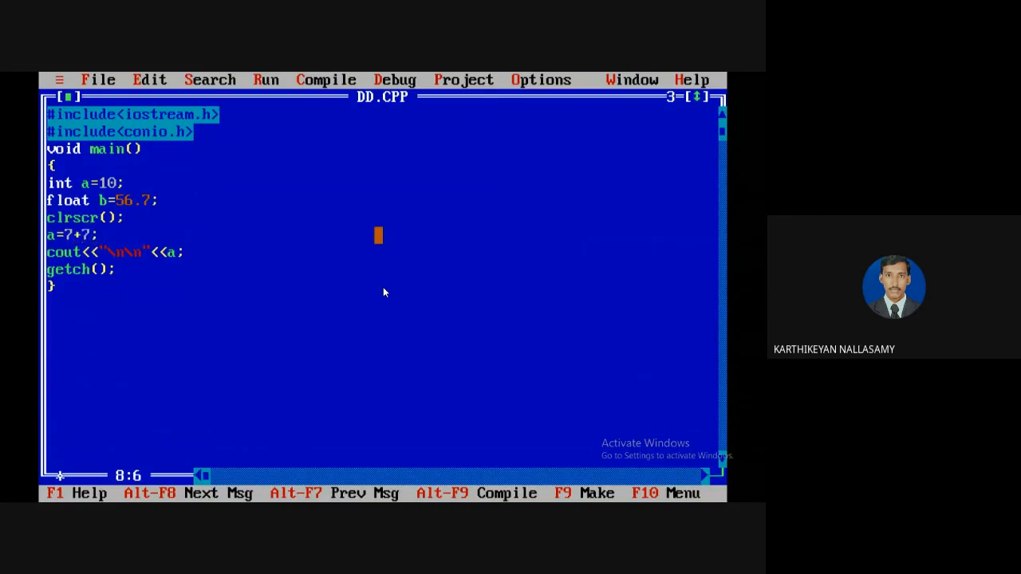
type("6")
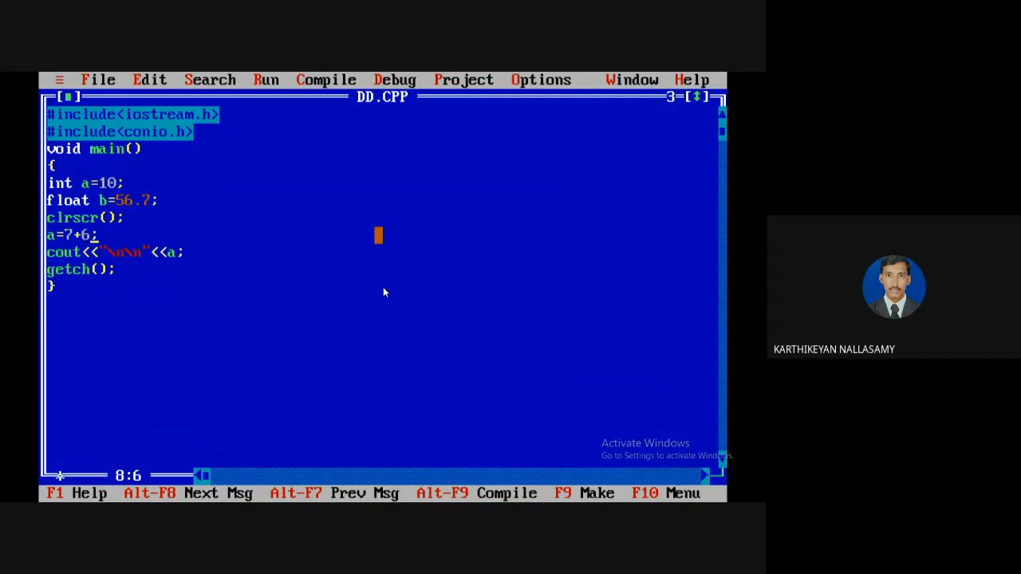
type("*3")
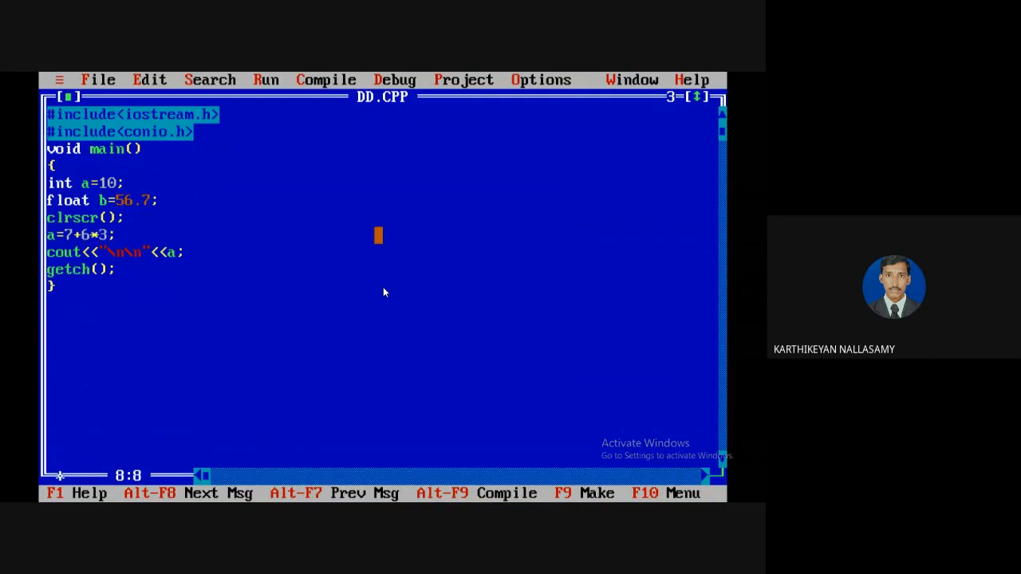